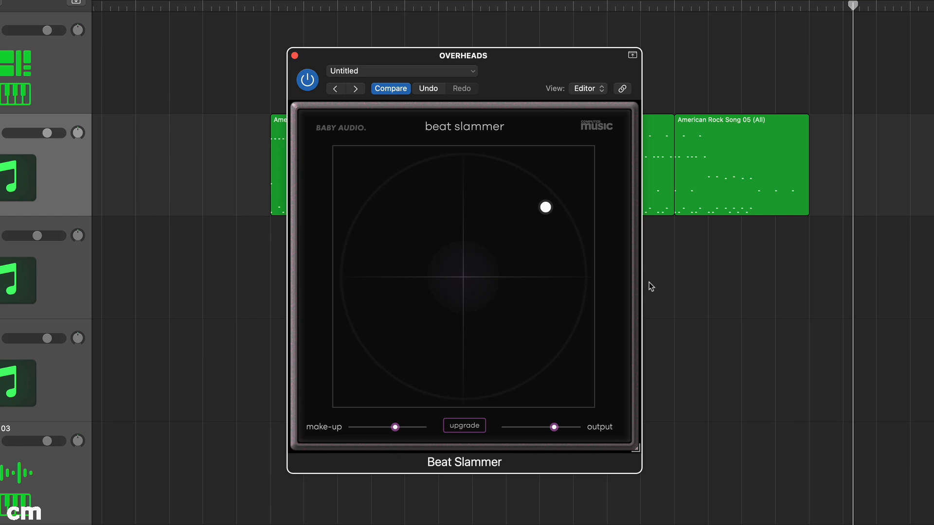
# Step: Sweep the XY pad through 50/50, full amount, minimum and back to the neutral centre
pyautogui.moveTo(545, 207); pyautogui.dragTo(458, 280)
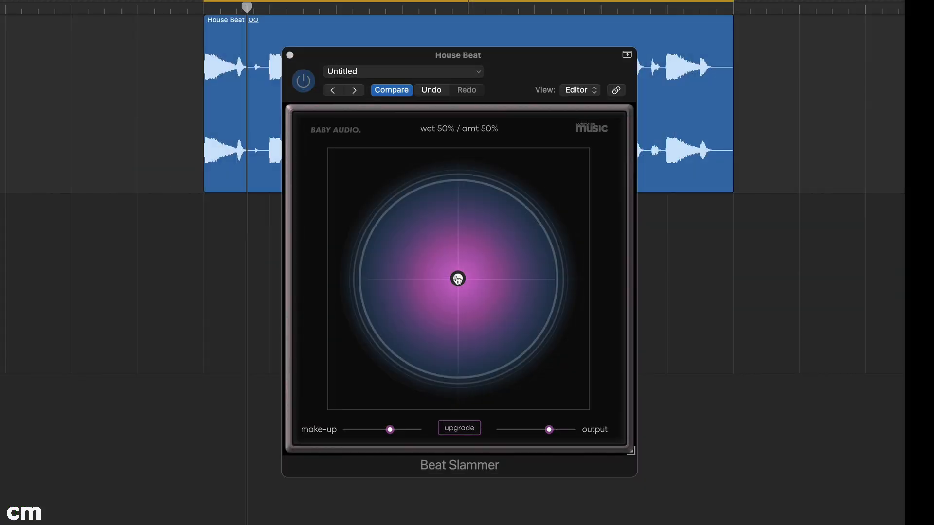
pyautogui.moveTo(457, 279); pyautogui.dragTo(583, 279)
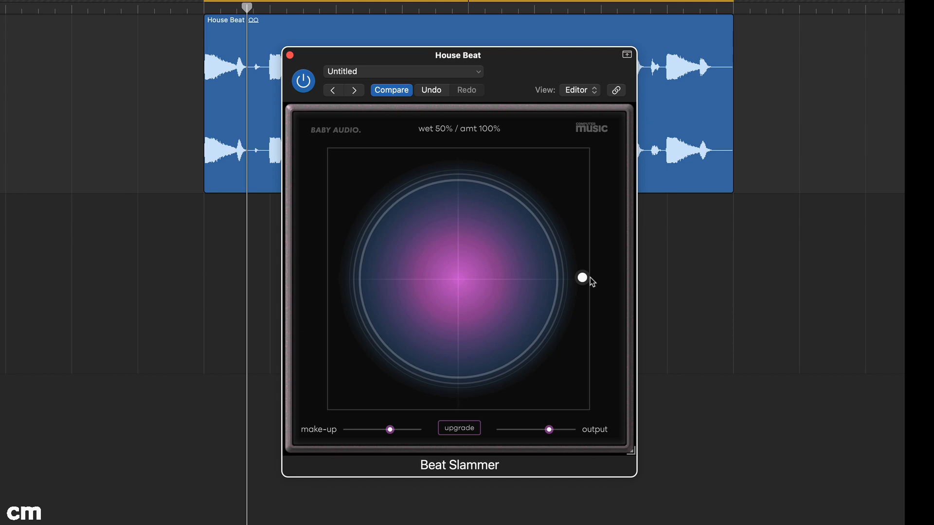
pyautogui.moveTo(583, 278); pyautogui.dragTo(583, 155)
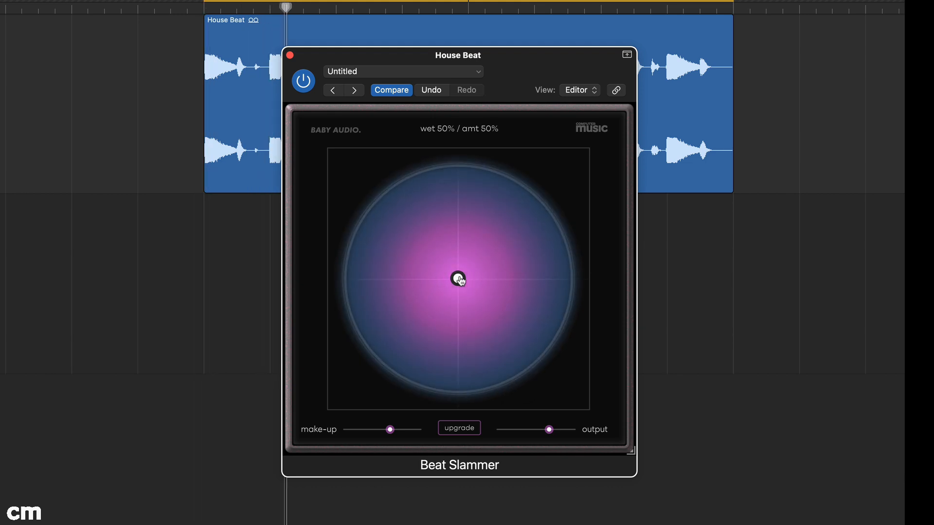
pyautogui.moveTo(459, 279); pyautogui.dragTo(582, 155)
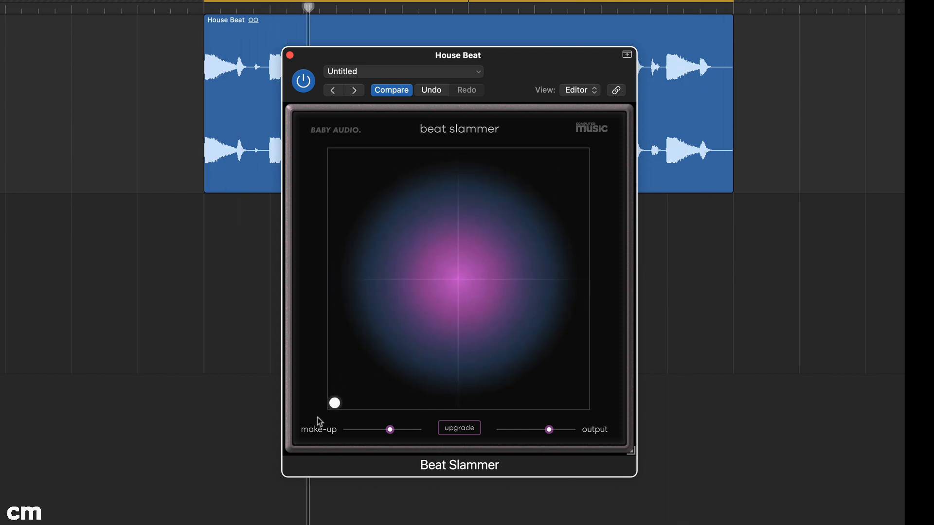
pyautogui.moveTo(334, 403); pyautogui.dragTo(457, 279)
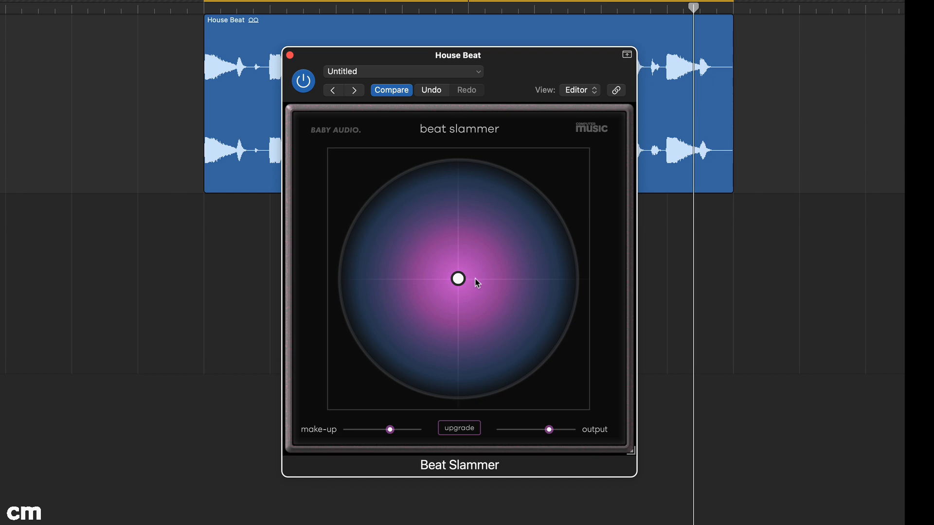
# Step: Push the slam amount up to about 91% at roughly half wet
pyautogui.moveTo(459, 280); pyautogui.dragTo(537, 282)
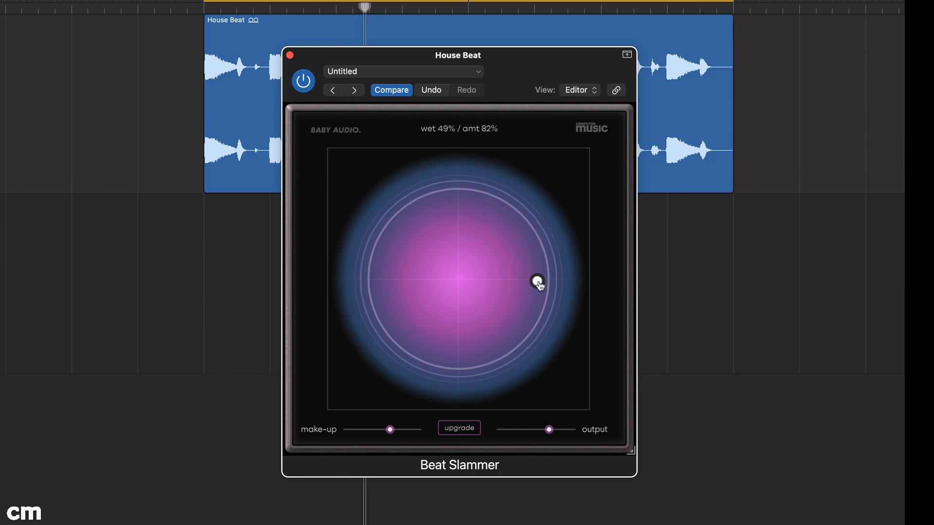
pyautogui.moveTo(539, 282); pyautogui.dragTo(561, 283)
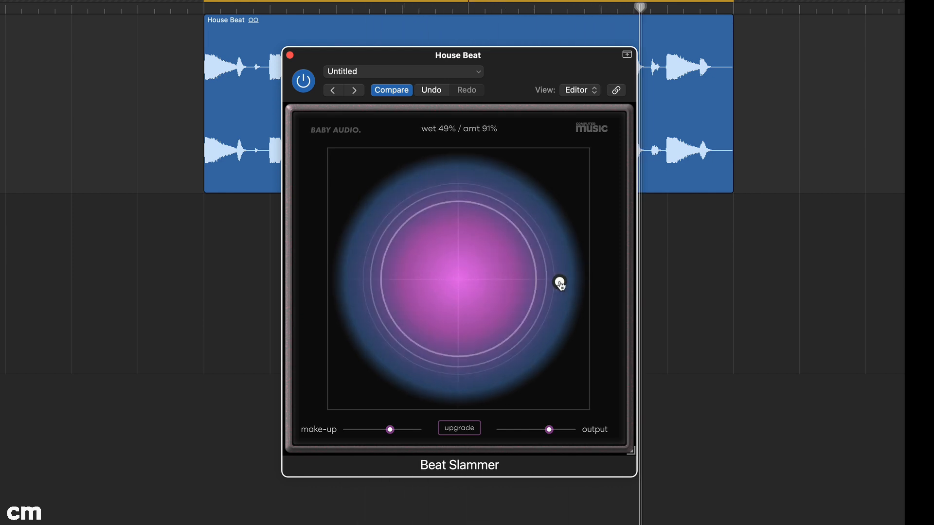
pyautogui.moveTo(560, 283); pyautogui.dragTo(559, 308)
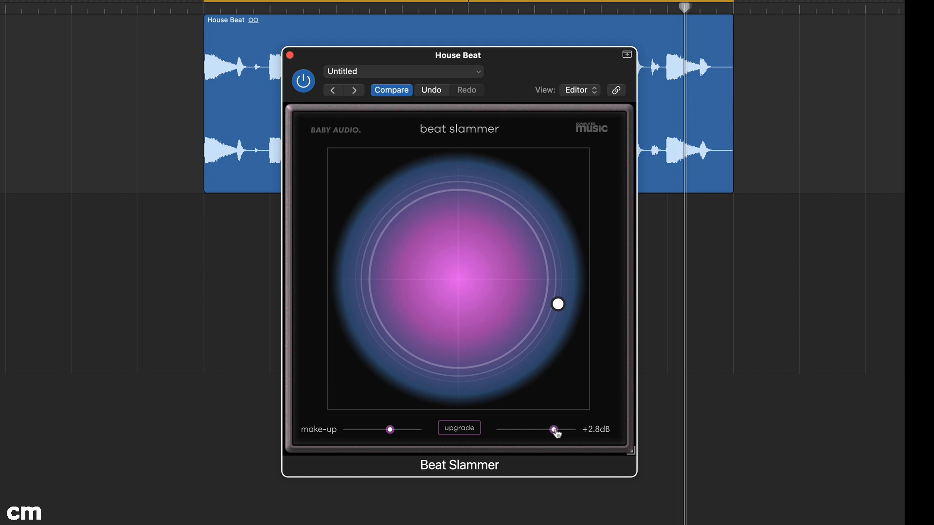
# Step: Trim the output gain down, settling at about -2.7 dB
pyautogui.moveTo(556, 430); pyautogui.dragTo(550, 430)
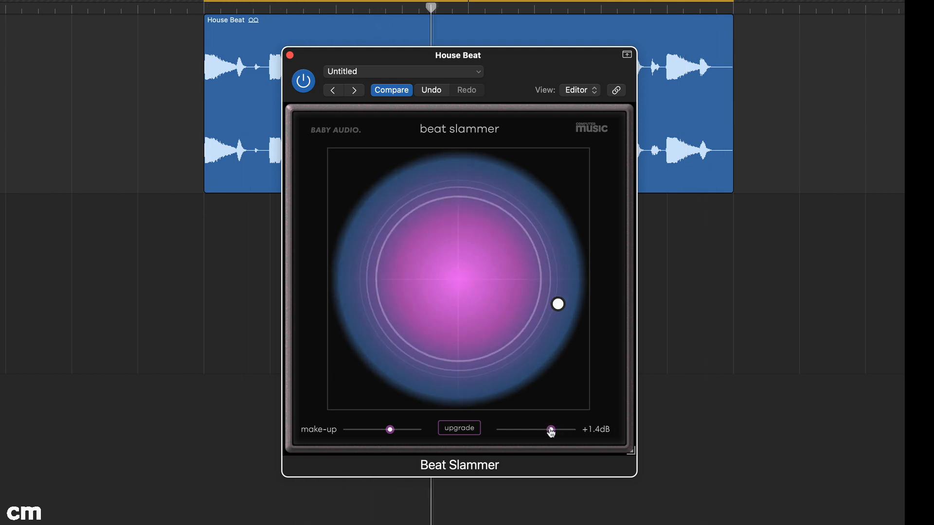
pyautogui.moveTo(548, 429); pyautogui.dragTo(510, 429)
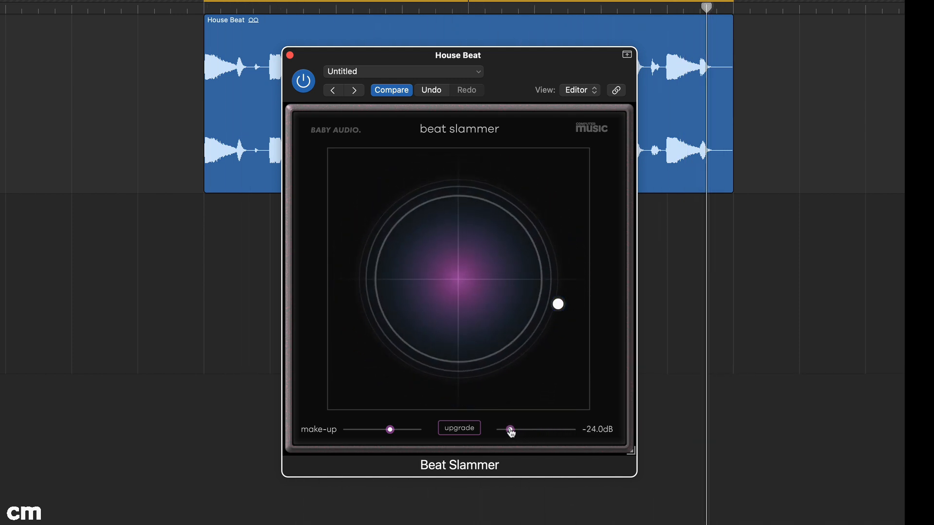
pyautogui.moveTo(510, 429); pyautogui.dragTo(543, 429)
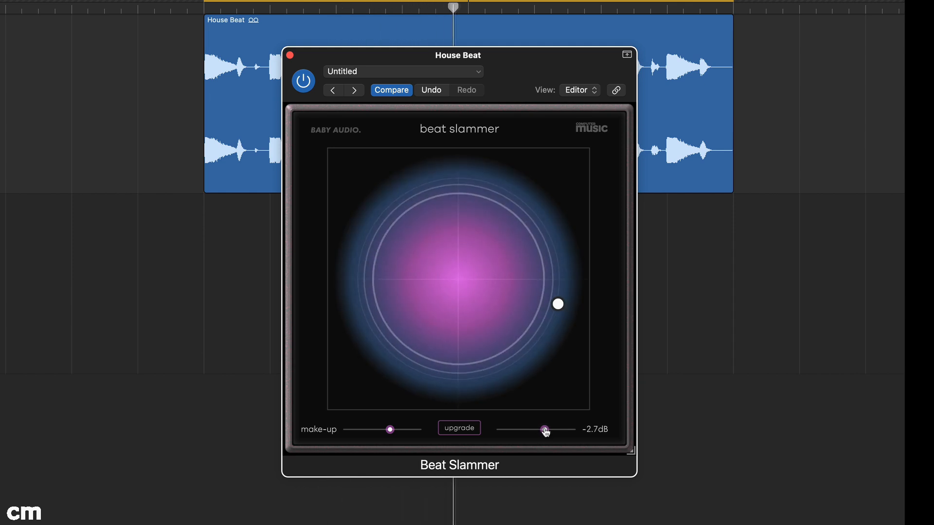
pyautogui.moveTo(556, 305); pyautogui.dragTo(555, 304)
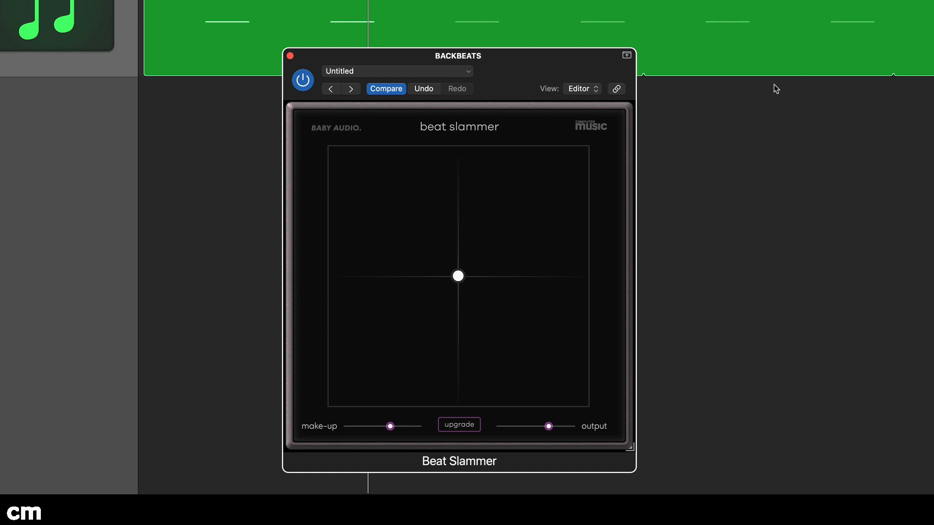
# Step: Set full wet and raise the amount along the top edge toward maximum, nudging output near 0.0 dB
pyautogui.moveTo(457, 276); pyautogui.dragTo(335, 153)
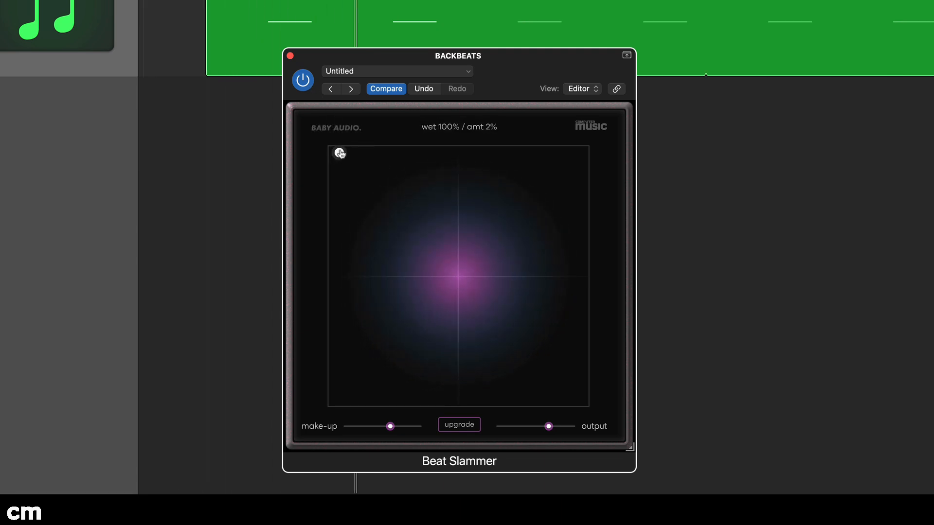
pyautogui.moveTo(339, 152); pyautogui.dragTo(400, 153)
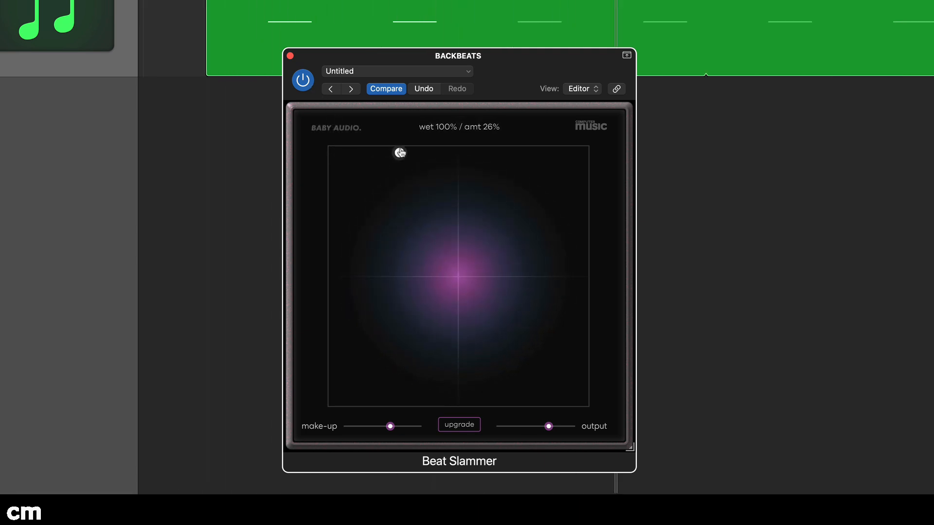
pyautogui.moveTo(399, 152); pyautogui.dragTo(459, 152)
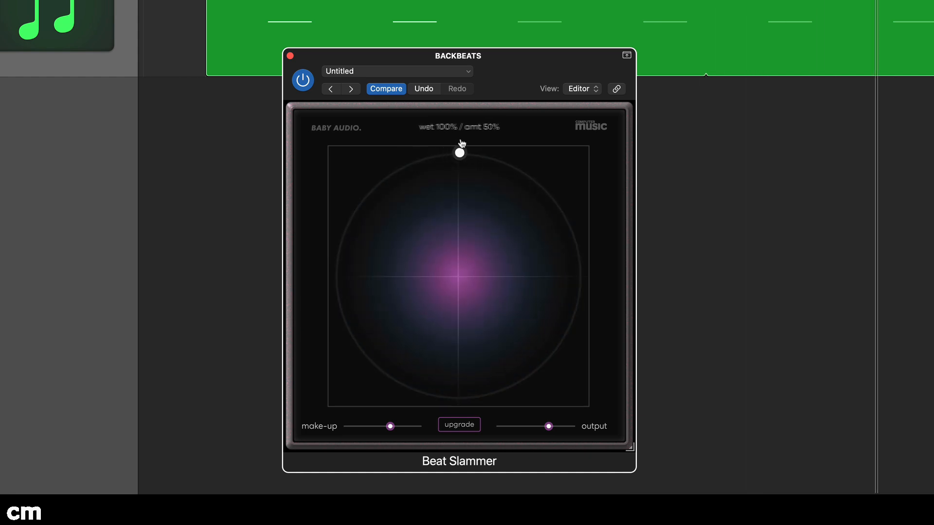
pyautogui.moveTo(459, 153); pyautogui.dragTo(514, 152)
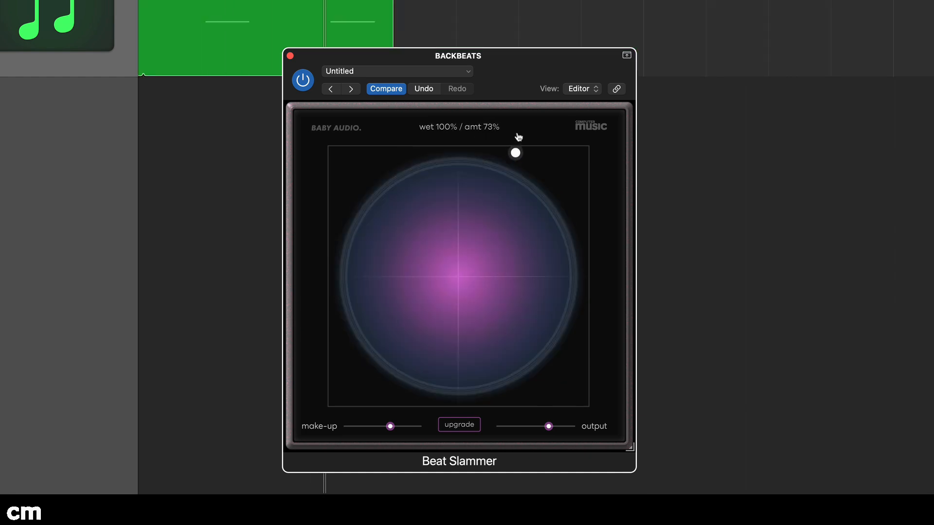
pyautogui.moveTo(515, 153); pyautogui.dragTo(541, 153)
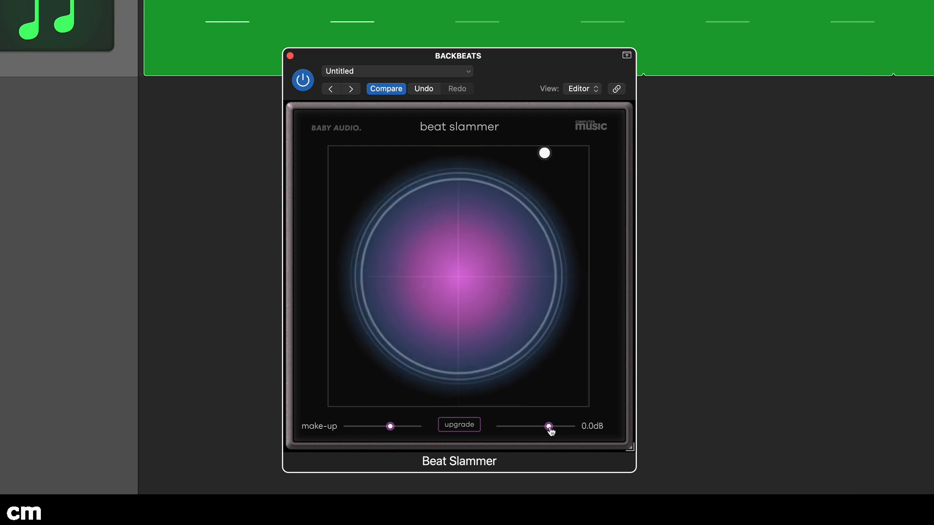
pyautogui.moveTo(549, 426); pyautogui.dragTo(535, 426)
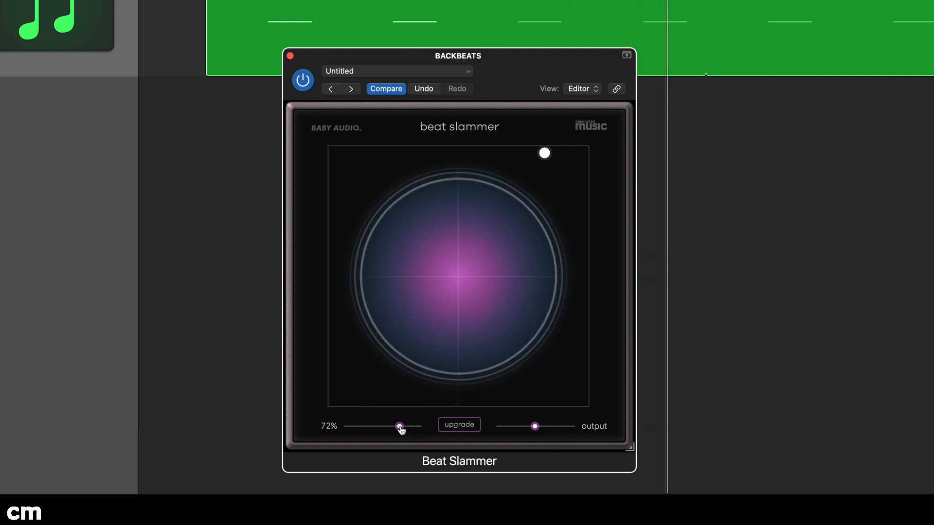
# Step: Sweep the make-up gain from 100% down to 5%, then settle it at about 67%
pyautogui.moveTo(400, 426); pyautogui.dragTo(422, 426)
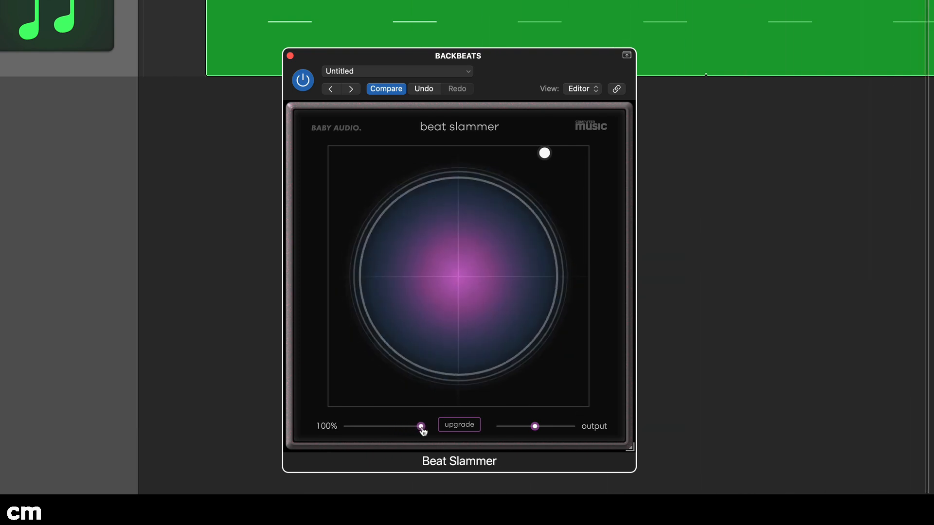
pyautogui.moveTo(420, 427); pyautogui.dragTo(380, 427)
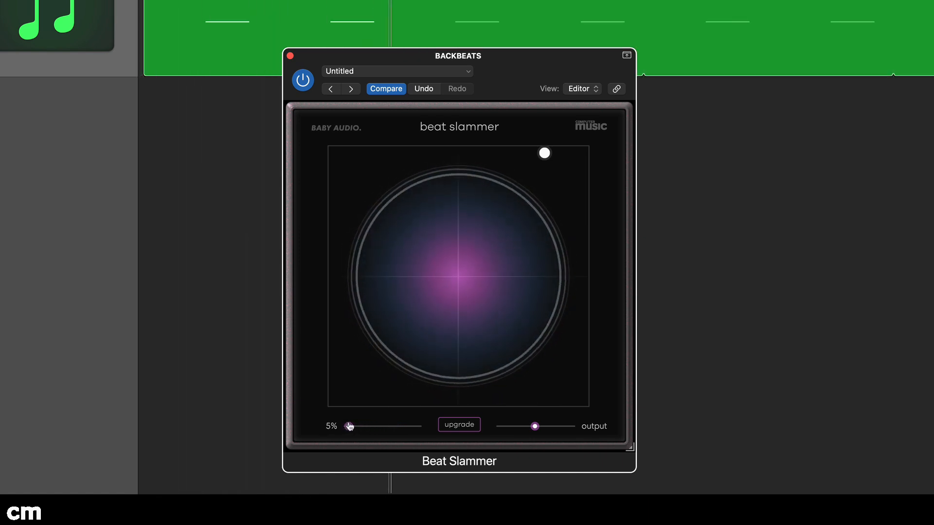
pyautogui.moveTo(350, 426); pyautogui.dragTo(383, 426)
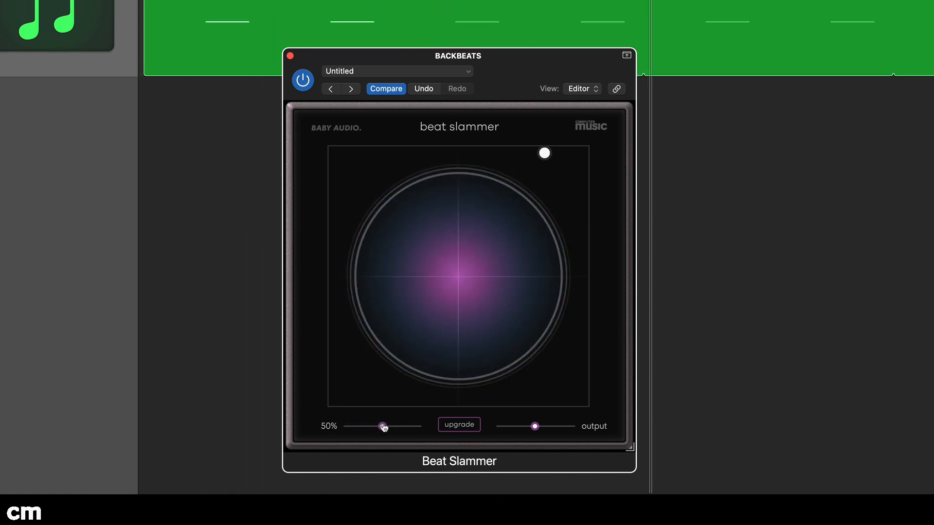
pyautogui.moveTo(384, 426); pyautogui.dragTo(396, 427)
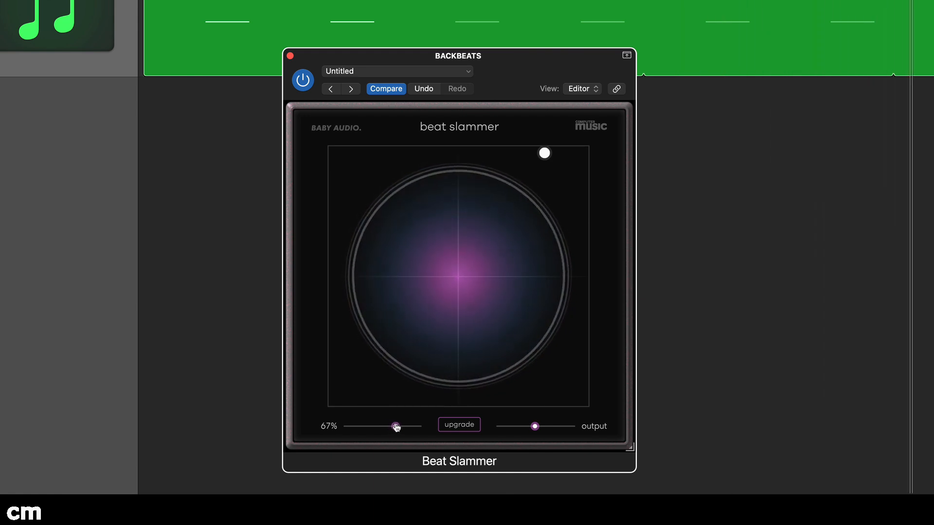
pyautogui.moveTo(396, 426); pyautogui.dragTo(402, 426)
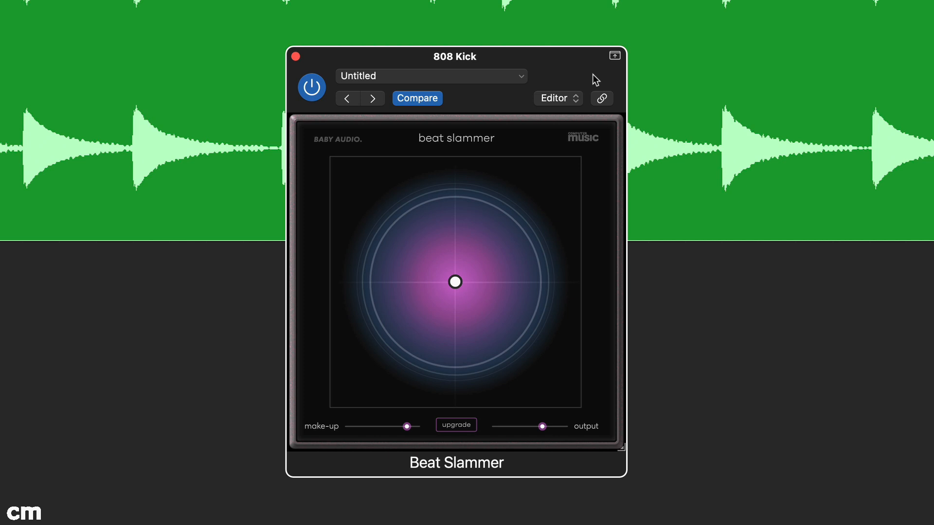
# Step: Set the 808 Kick slam to about 29% wet and 94% amount
pyautogui.moveTo(454, 282); pyautogui.dragTo(460, 286)
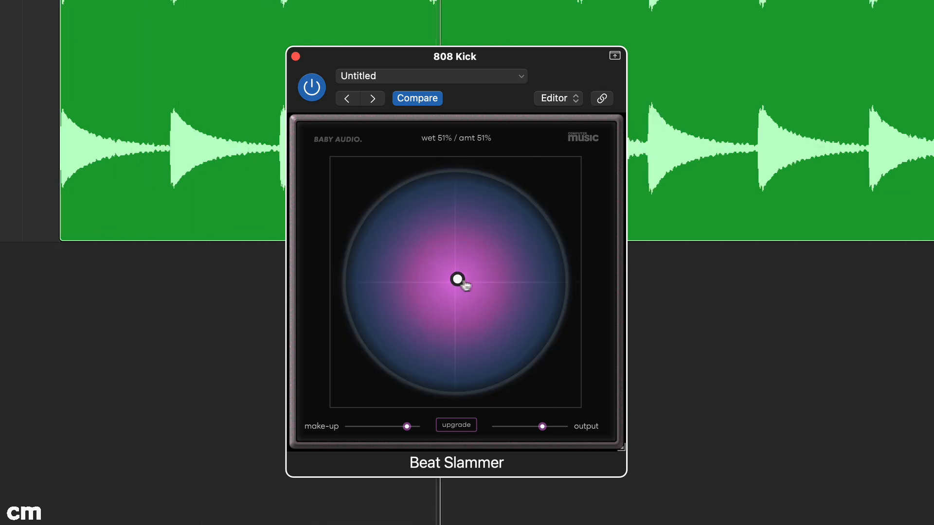
pyautogui.moveTo(457, 279); pyautogui.dragTo(548, 219)
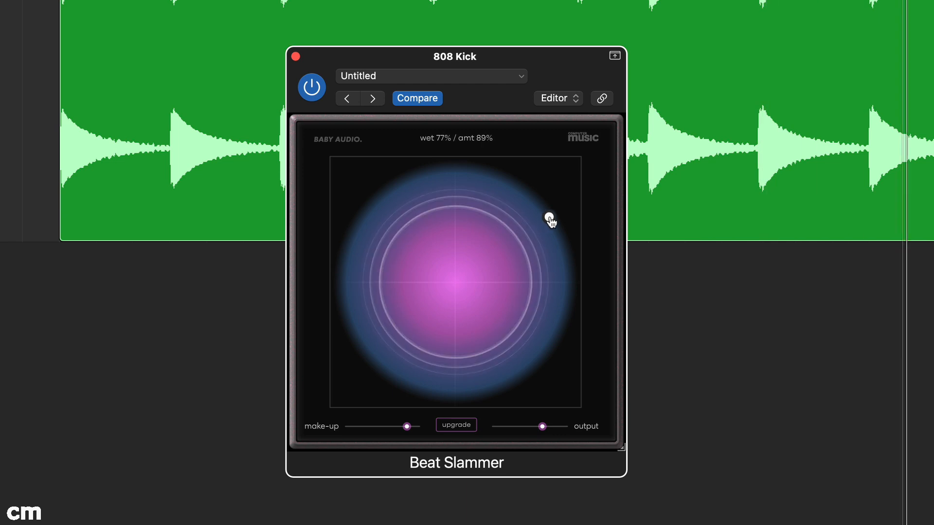
pyautogui.moveTo(548, 217); pyautogui.dragTo(559, 222)
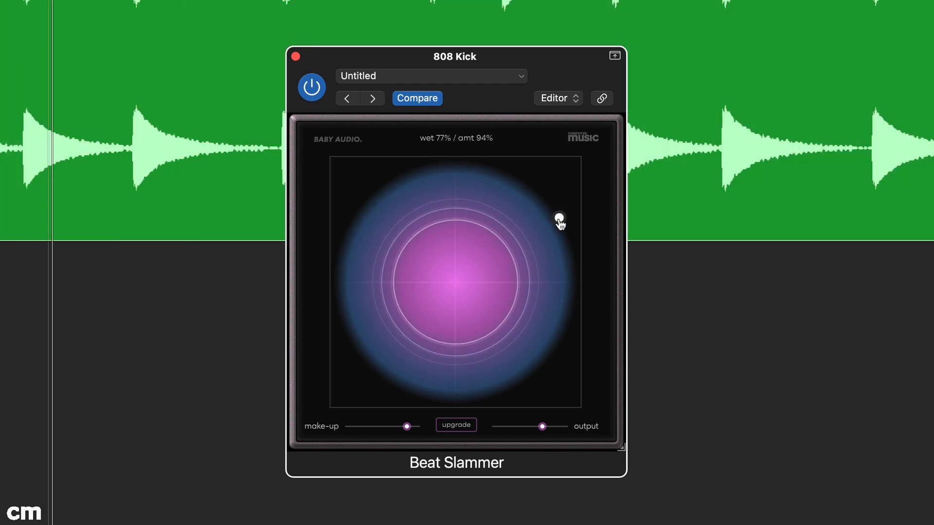
pyautogui.moveTo(559, 221); pyautogui.dragTo(558, 281)
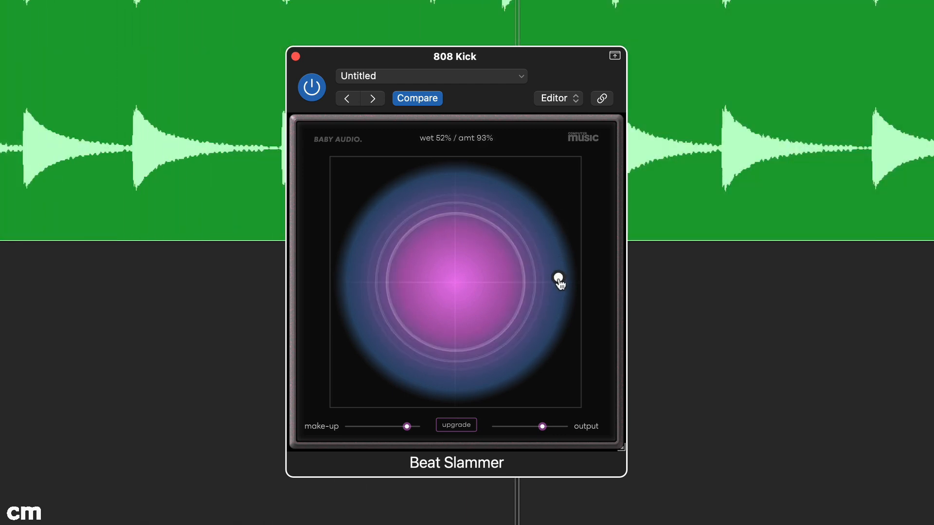
pyautogui.moveTo(558, 280); pyautogui.dragTo(561, 320)
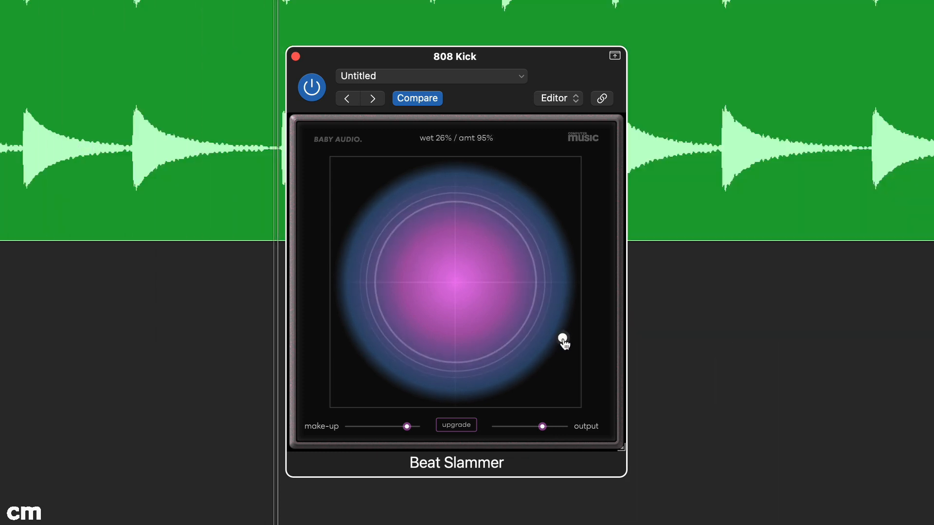
pyautogui.moveTo(564, 343); pyautogui.dragTo(562, 338)
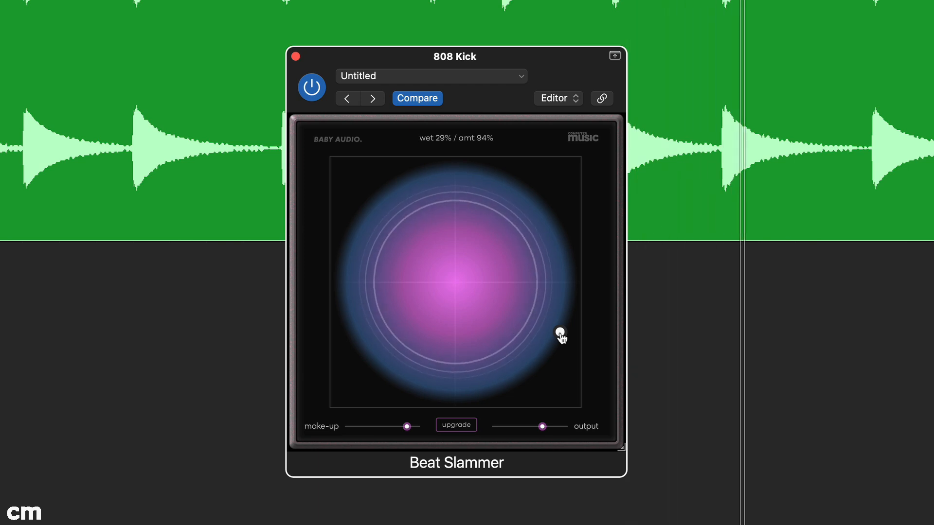
# Step: Lower the output level to about −2.8 dB
pyautogui.moveTo(542, 427); pyautogui.dragTo(537, 426)
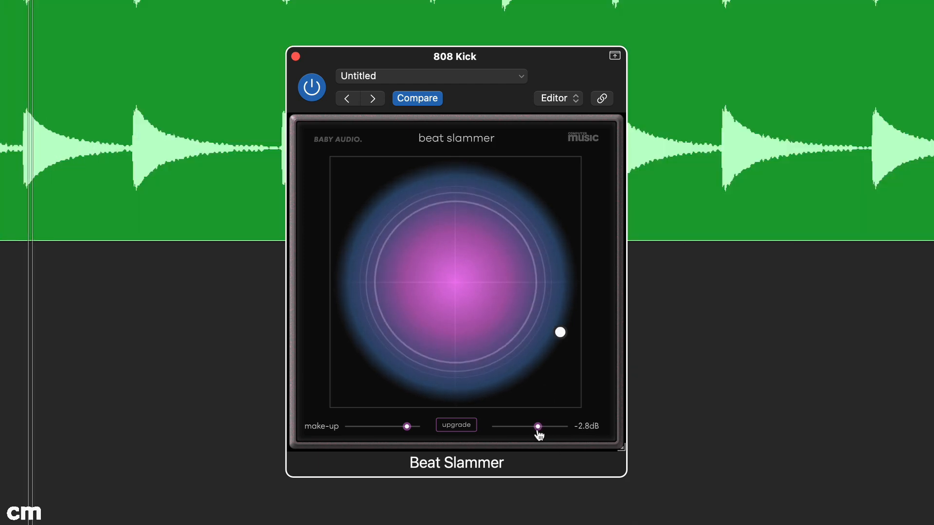
pyautogui.moveTo(537, 427); pyautogui.dragTo(533, 428)
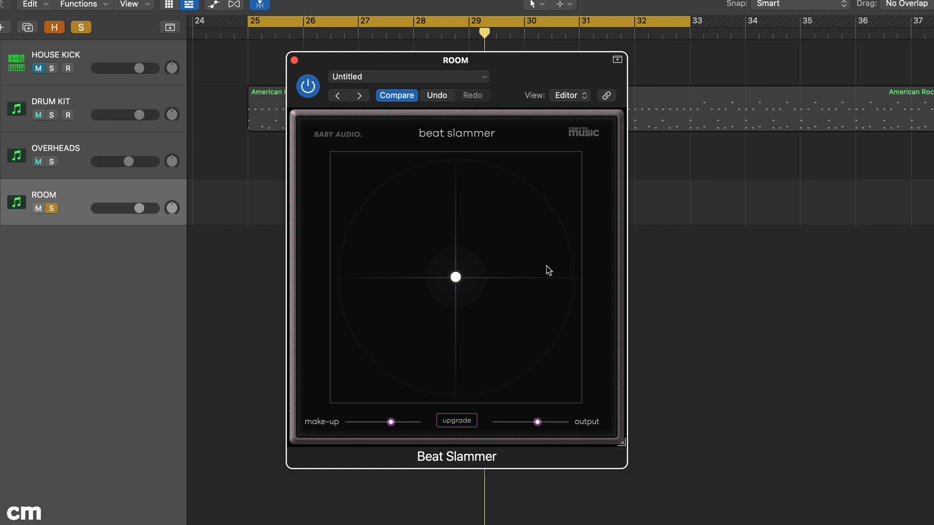
# Step: Engage the ROOM slammer and set it to about 54% wet, 70% amount
pyautogui.click(456, 276)
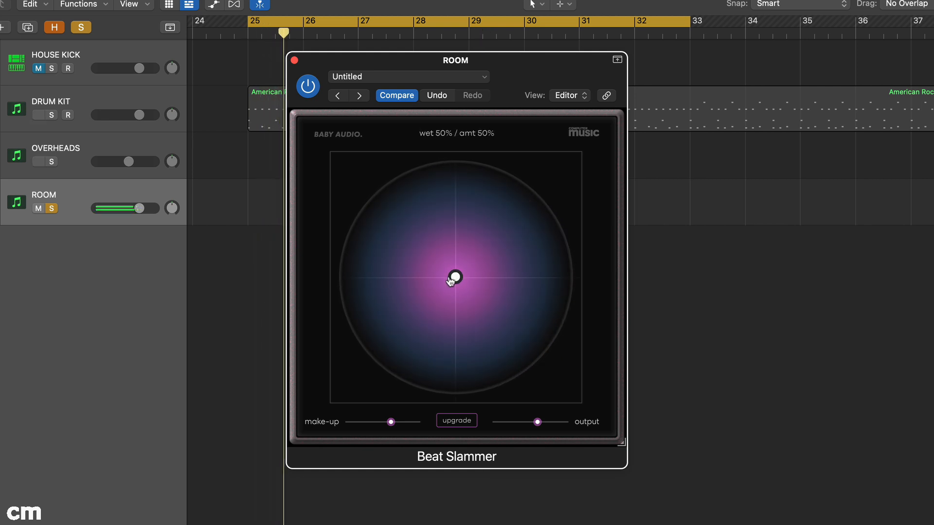
pyautogui.moveTo(454, 277); pyautogui.dragTo(489, 279)
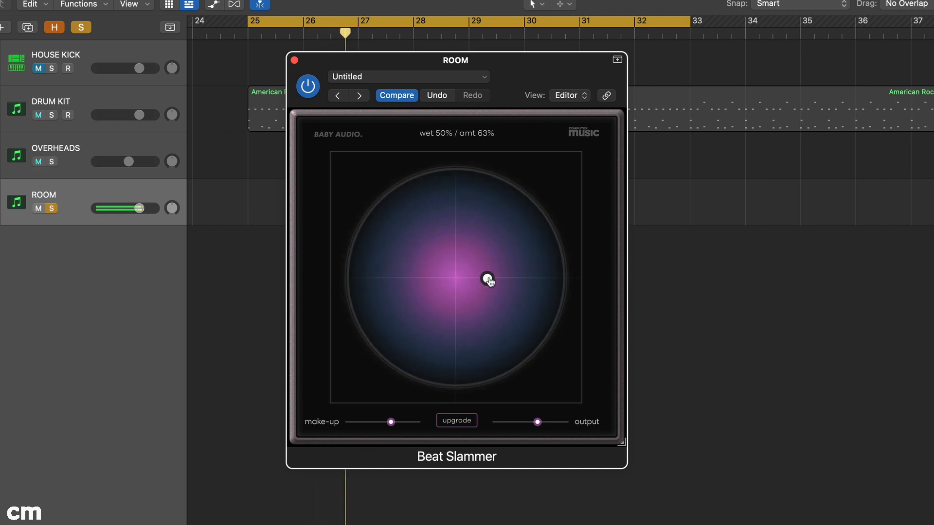
pyautogui.moveTo(488, 279); pyautogui.dragTo(502, 280)
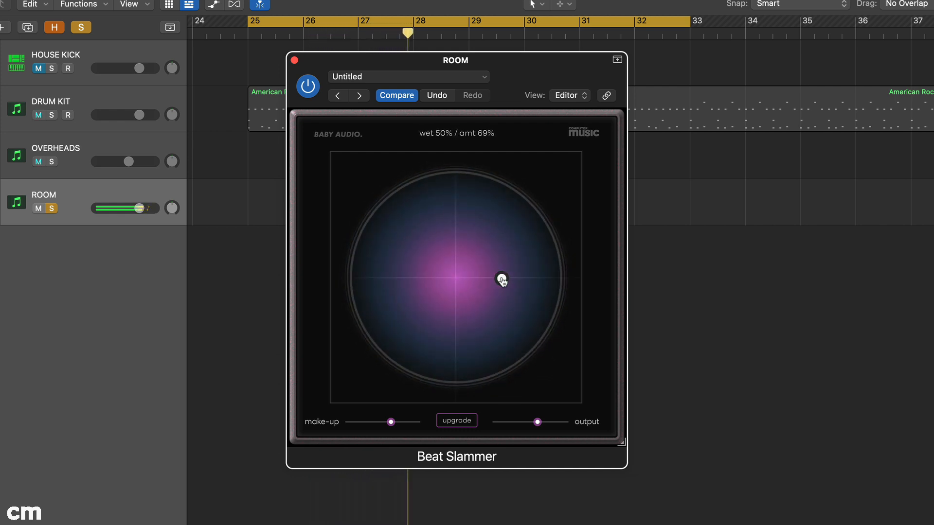
pyautogui.moveTo(503, 282); pyautogui.dragTo(502, 269)
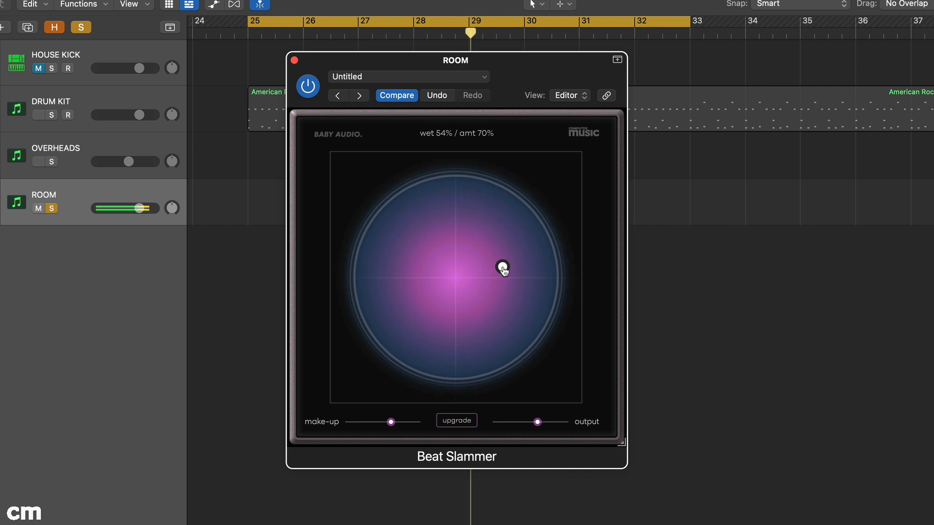
pyautogui.moveTo(502, 267); pyautogui.dragTo(504, 258)
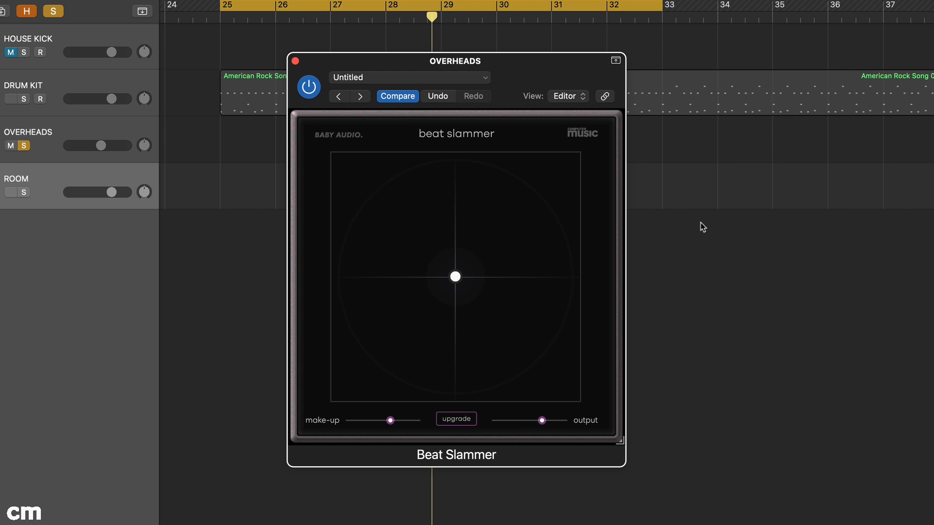
# Step: Engage the OVERHEADS slammer and set it to about 60% wet, 67% amount
pyautogui.click(10, 191)
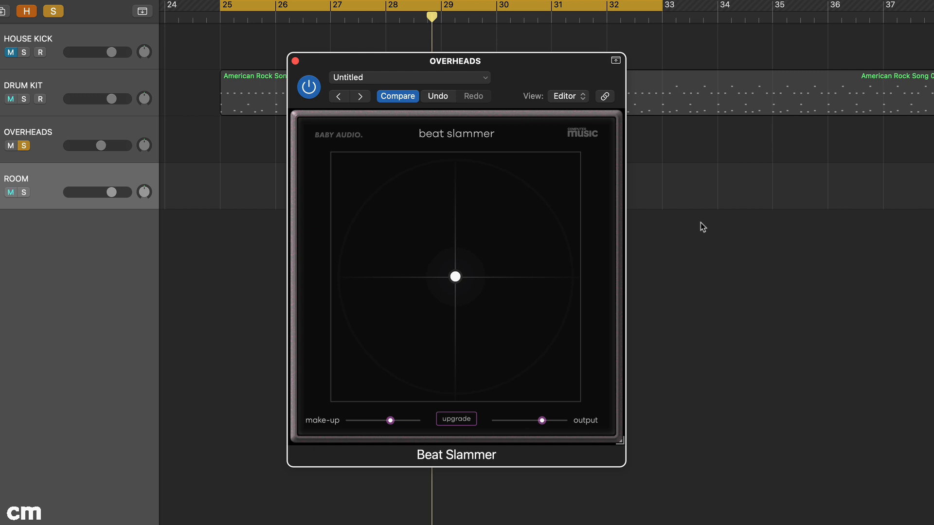
pyautogui.moveTo(454, 276); pyautogui.dragTo(457, 275)
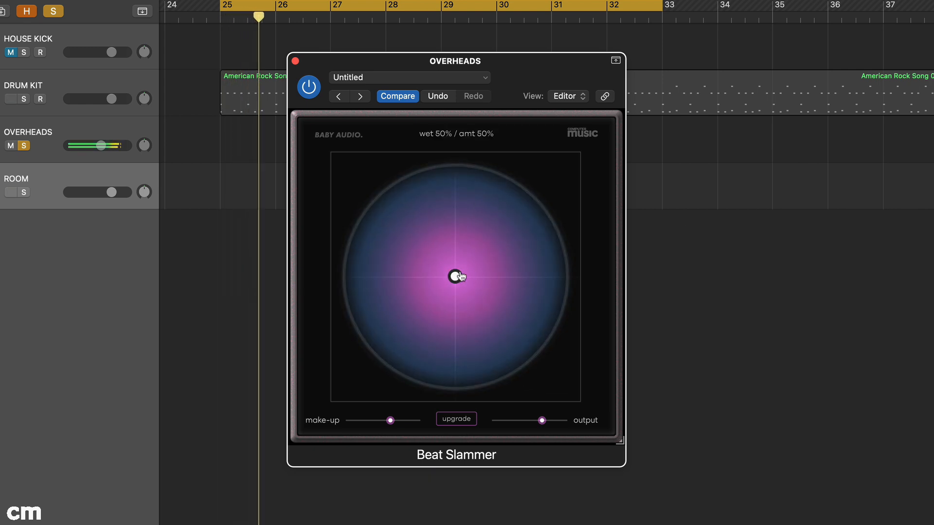
pyautogui.moveTo(458, 275); pyautogui.dragTo(487, 275)
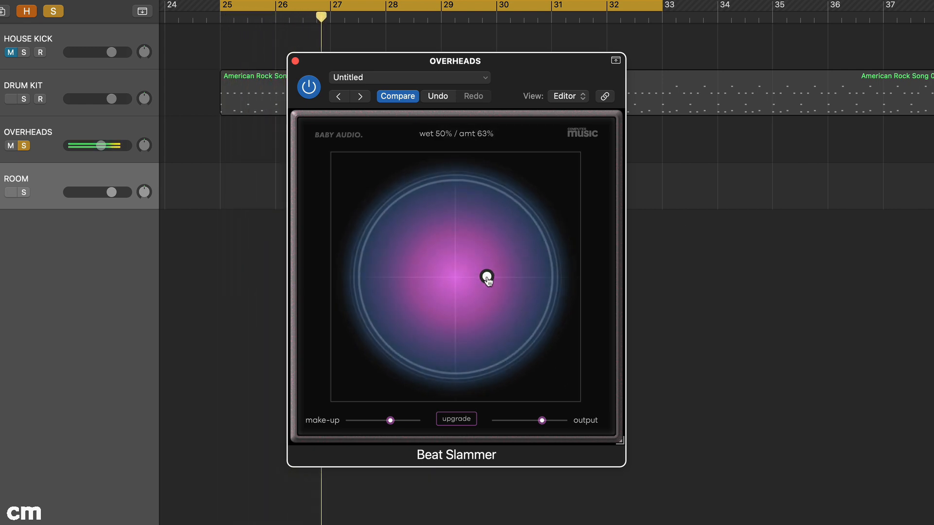
pyautogui.moveTo(487, 278); pyautogui.dragTo(490, 276)
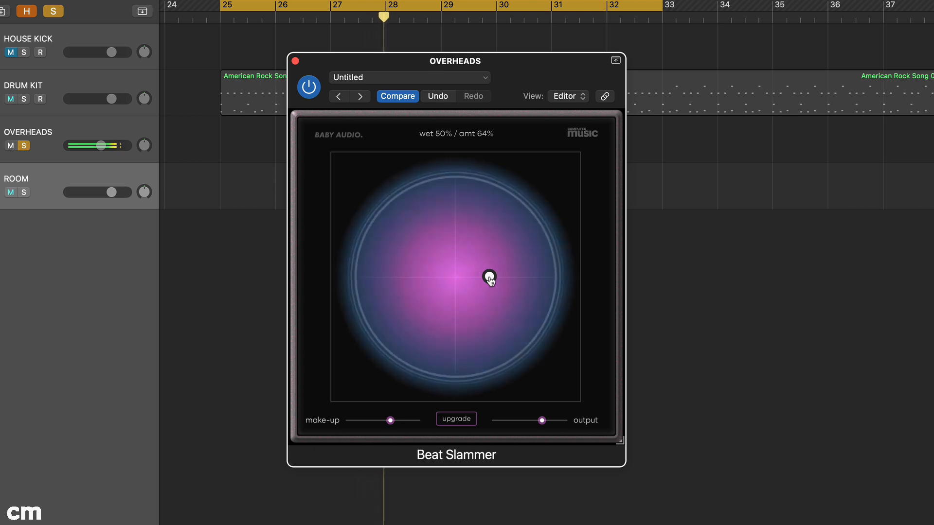
pyautogui.moveTo(490, 278); pyautogui.dragTo(494, 253)
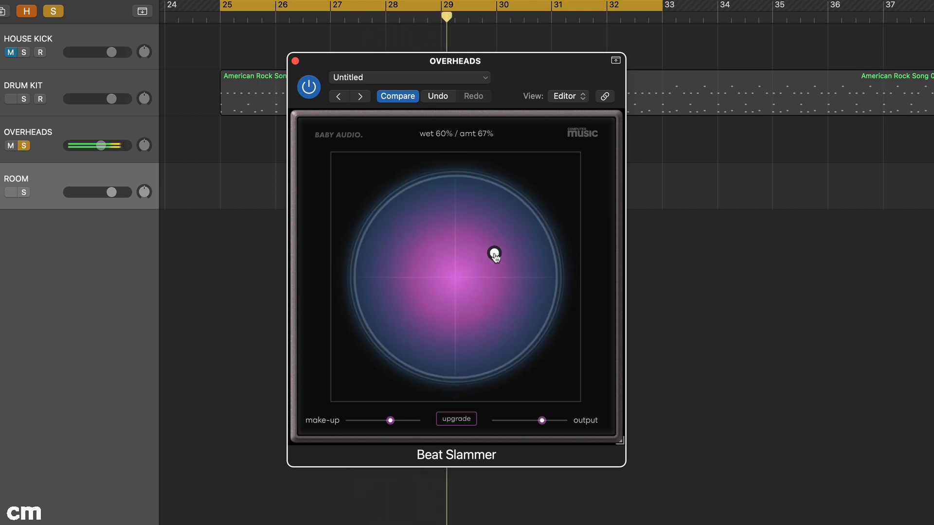